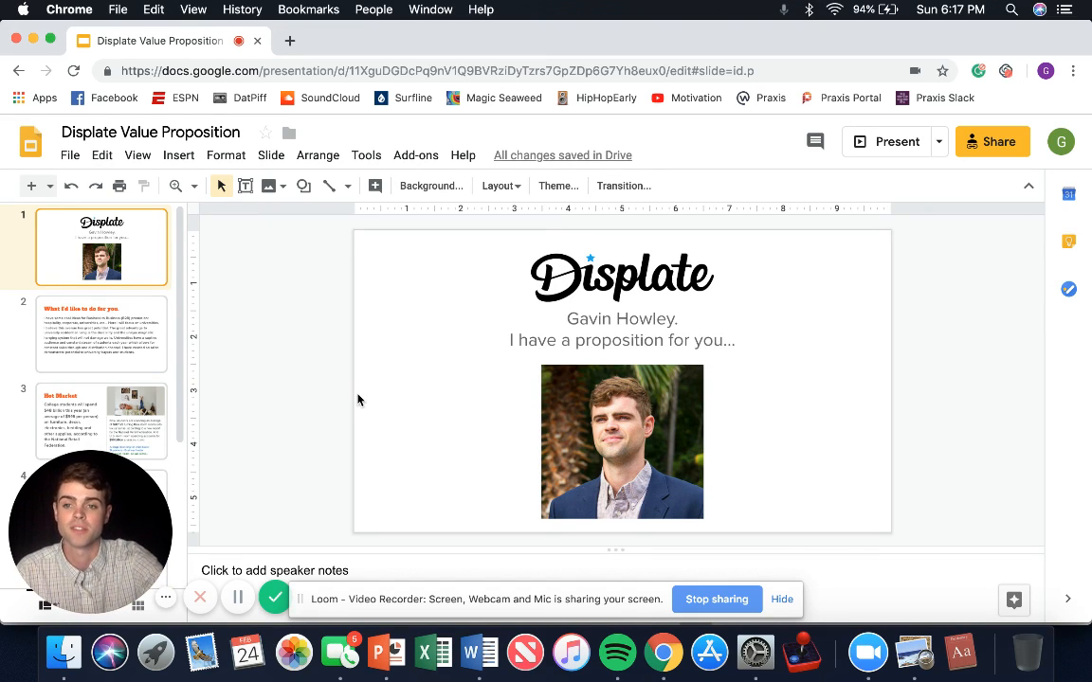
- Show the goals slide, then the Hot Market slide citing $48 billion student spending
click(102, 334)
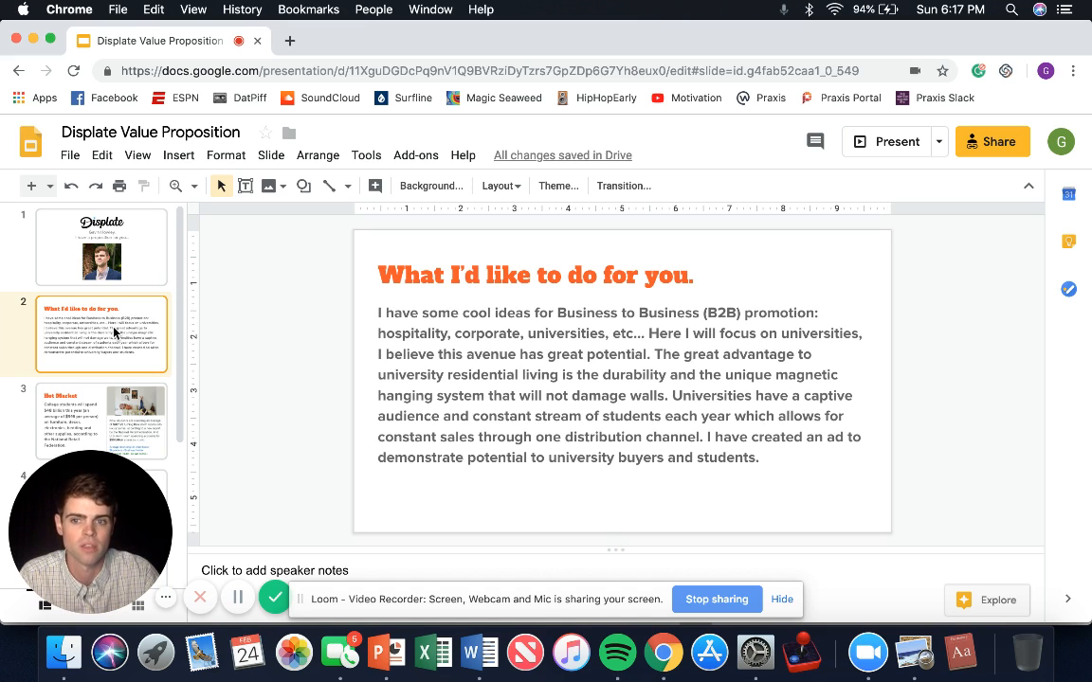
click(102, 412)
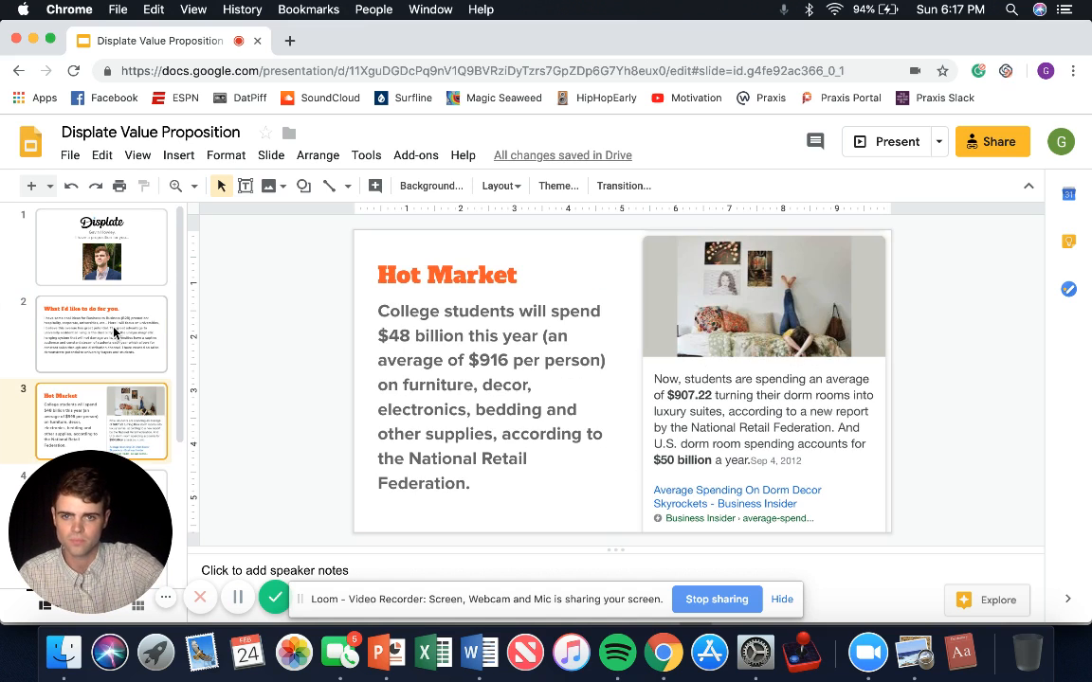